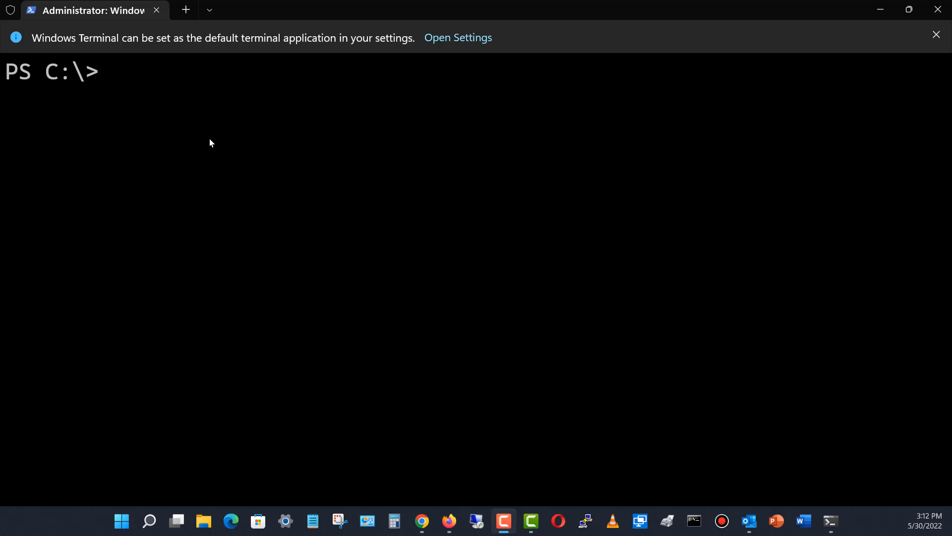
mouse_move(207, 132)
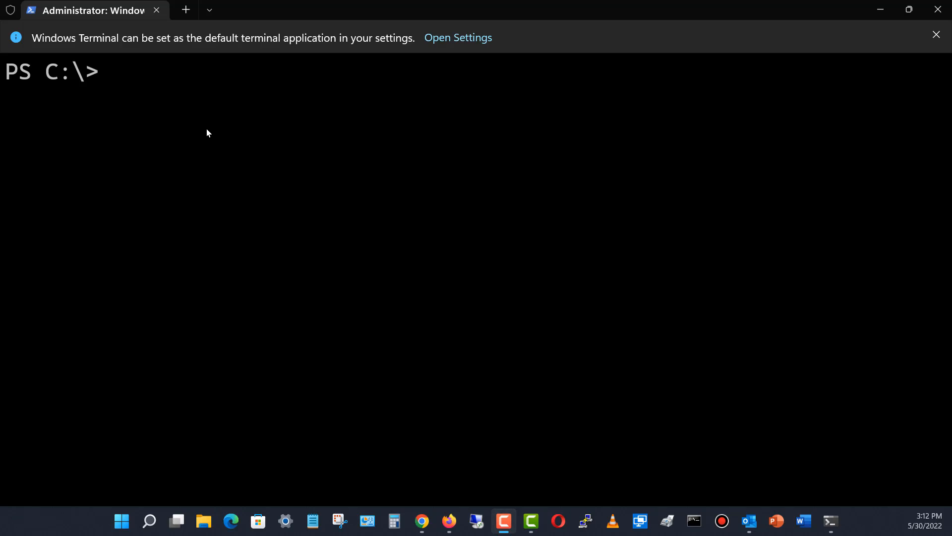
mouse_move(204, 118)
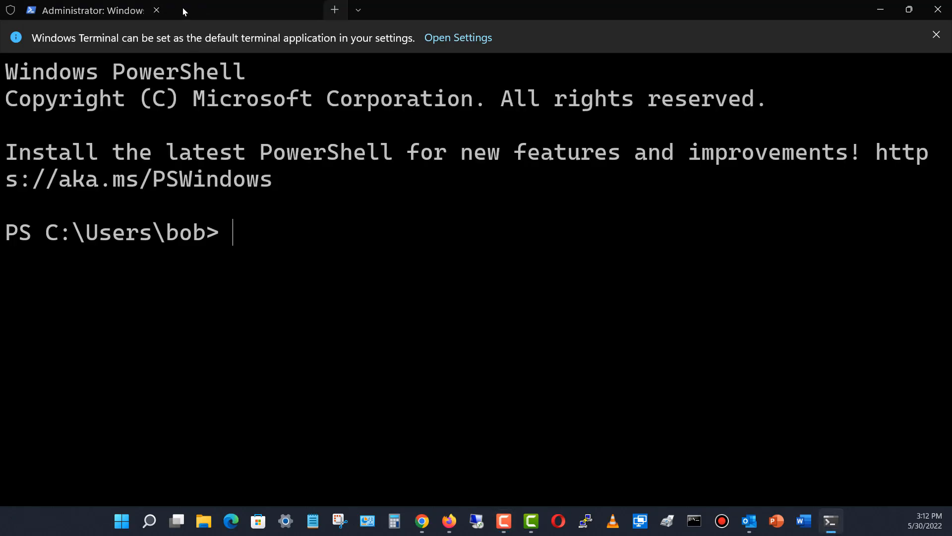
- Open two extra PowerShell tabs and close them again
left_click(334, 10)
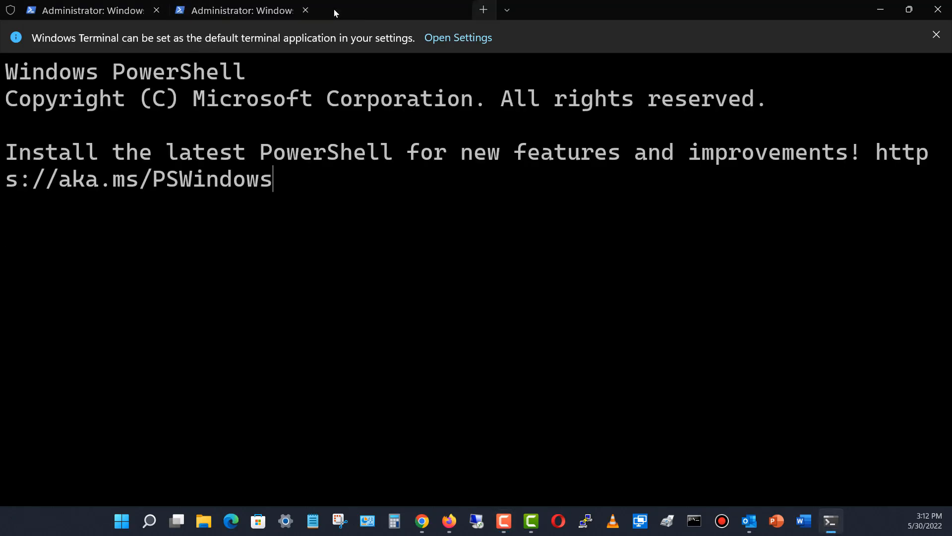
left_click(483, 10)
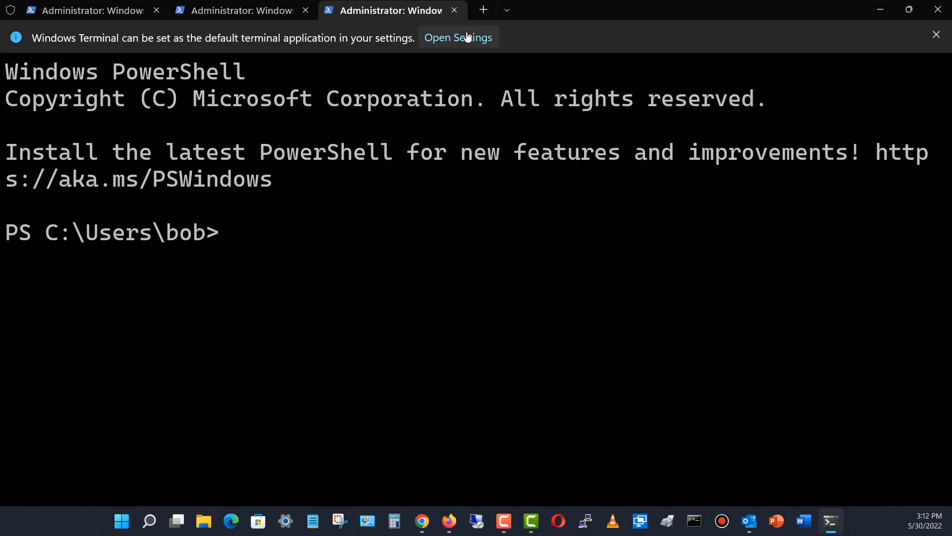
left_click(454, 10)
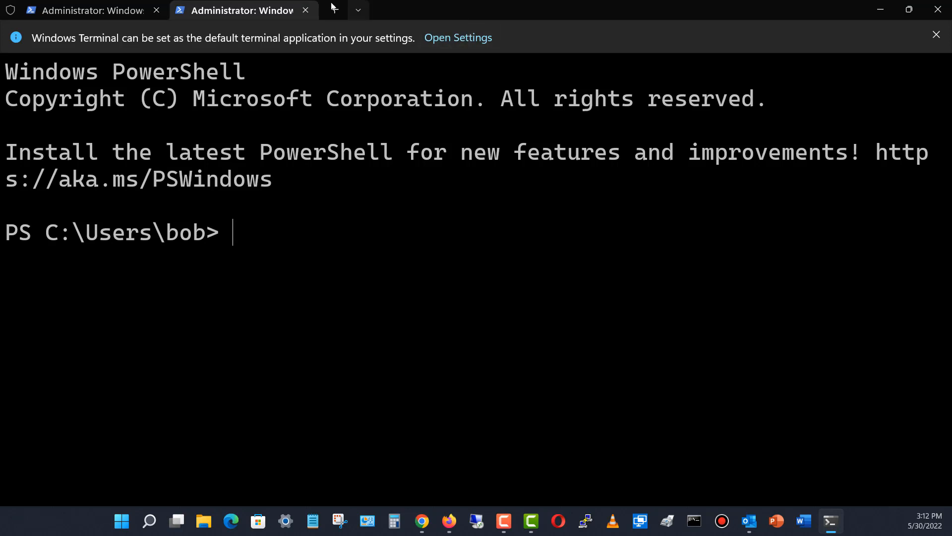
left_click(358, 10)
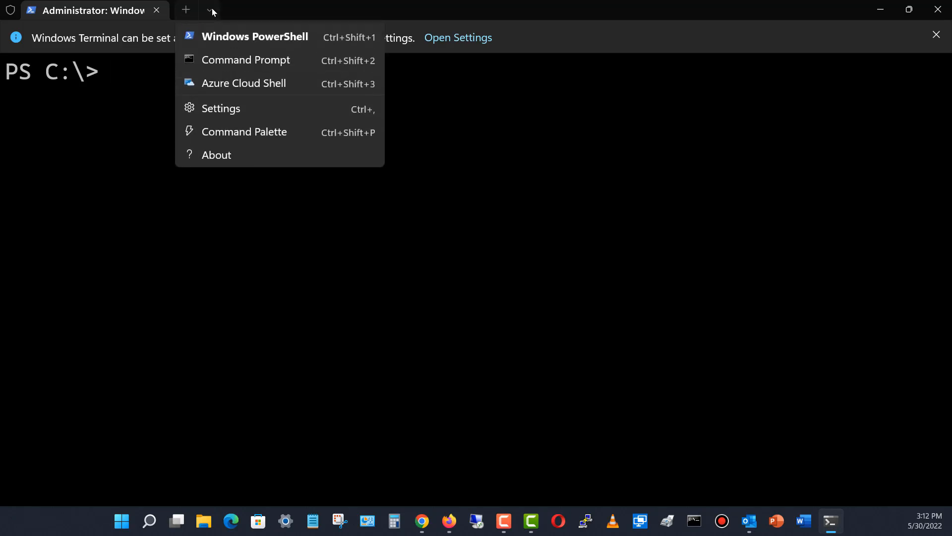
- Open the terminal Settings tab from the dropdown and return to it after checking the PowerShell tab
left_click(220, 108)
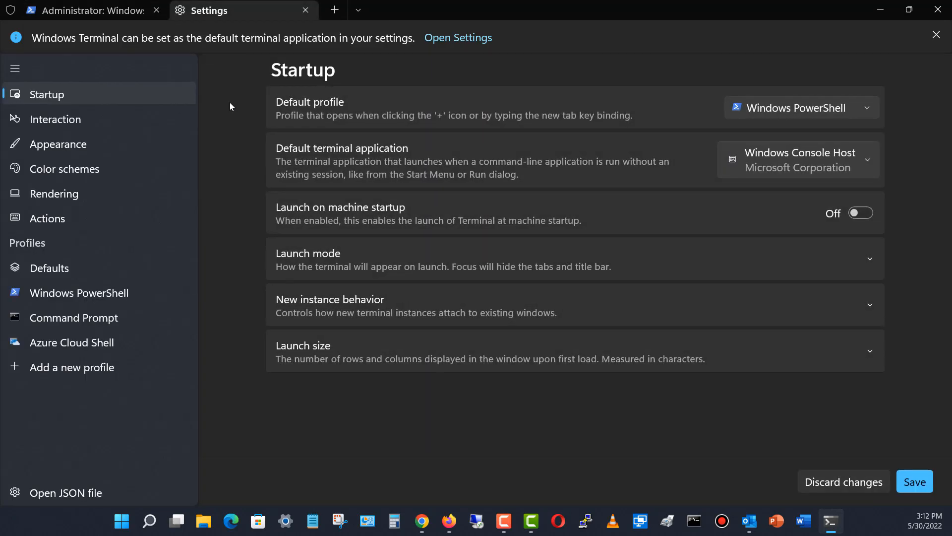
left_click(86, 10)
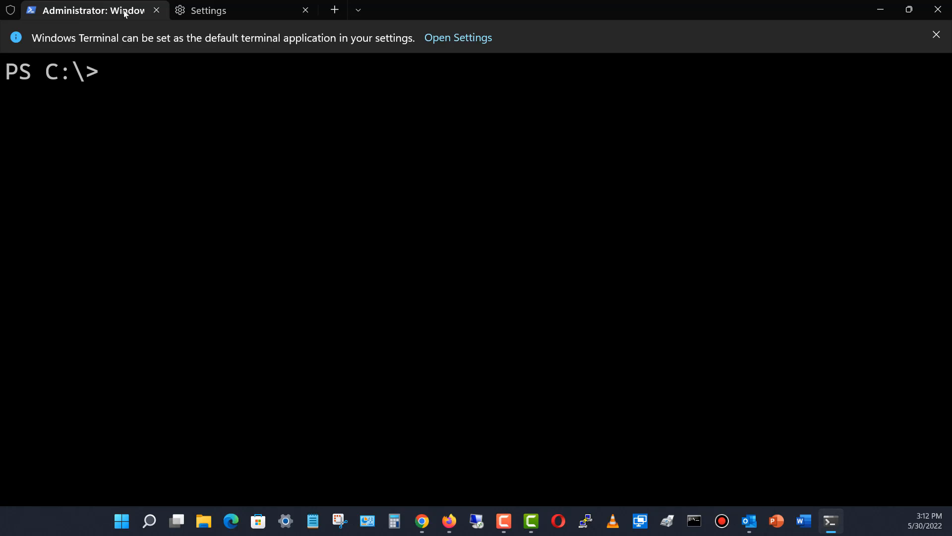
left_click(208, 10)
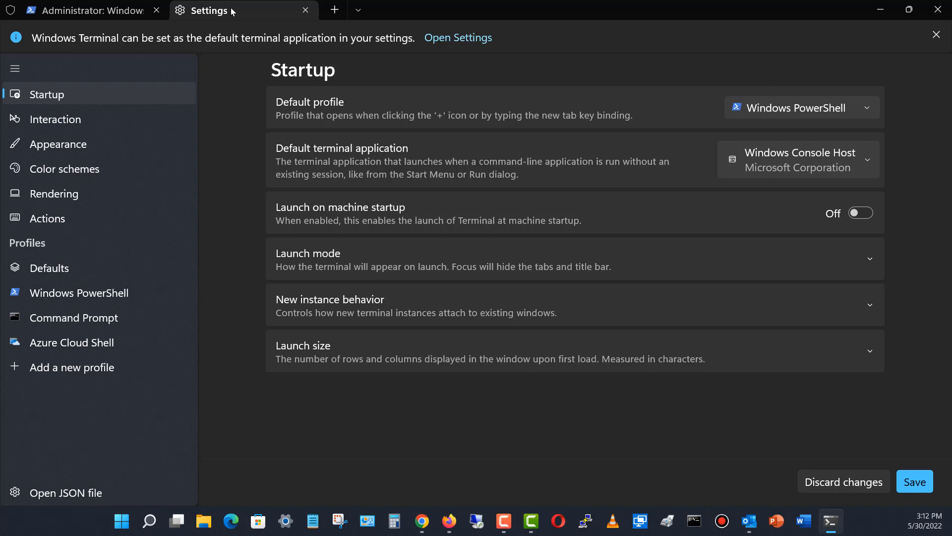
left_click(71, 367)
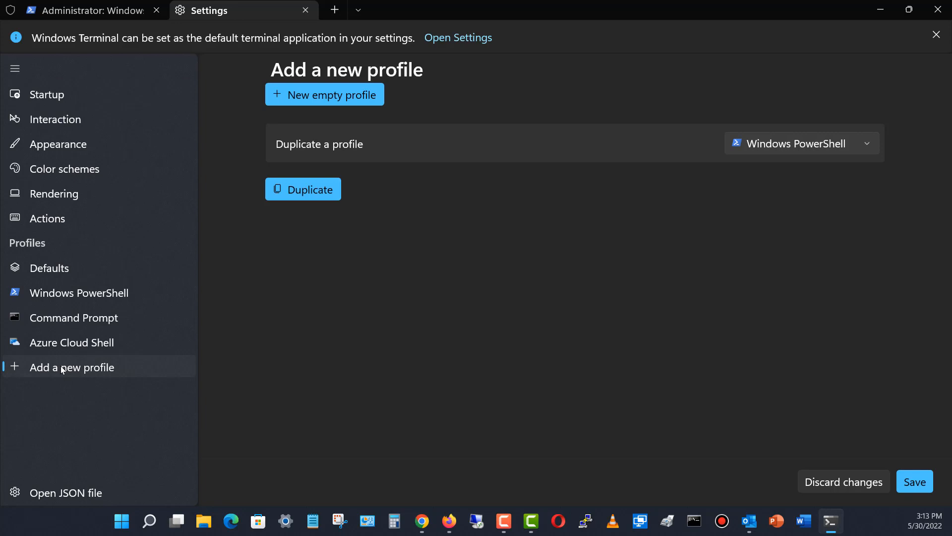
mouse_move(437, 131)
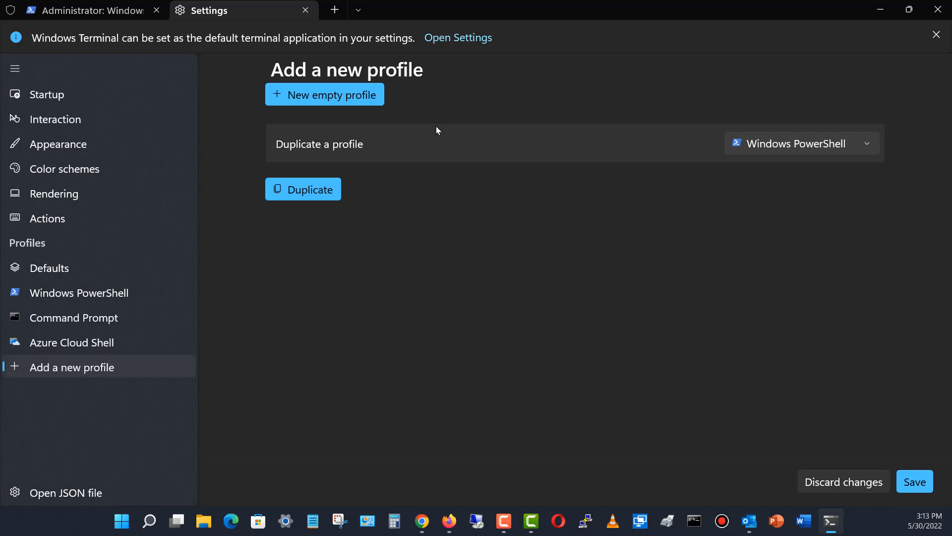
mouse_move(549, 169)
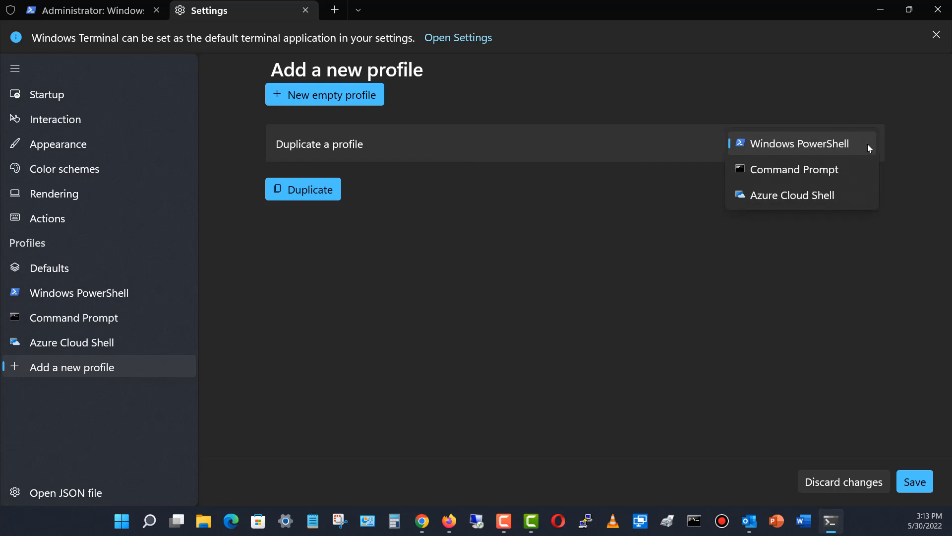
mouse_move(859, 140)
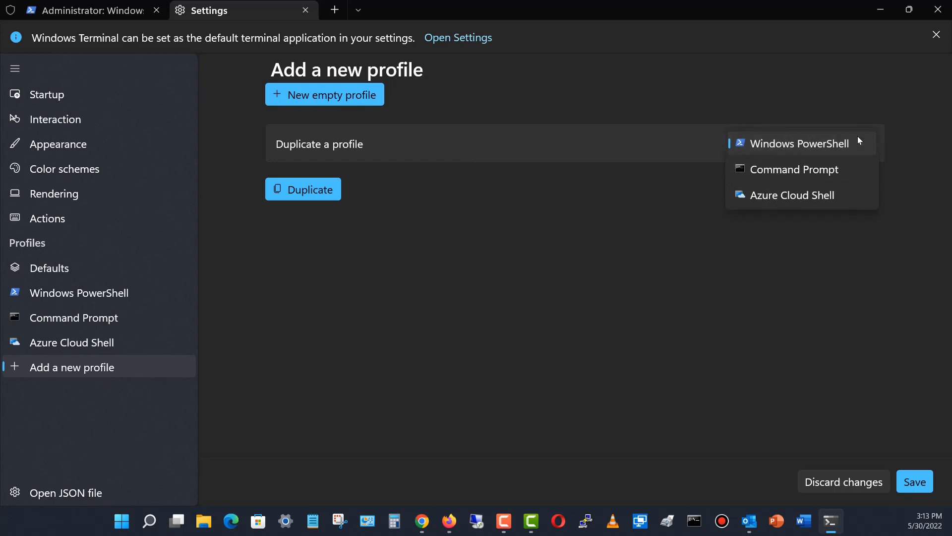
- Keep Windows PowerShell as the profile to duplicate on the add-profile page
left_click(800, 143)
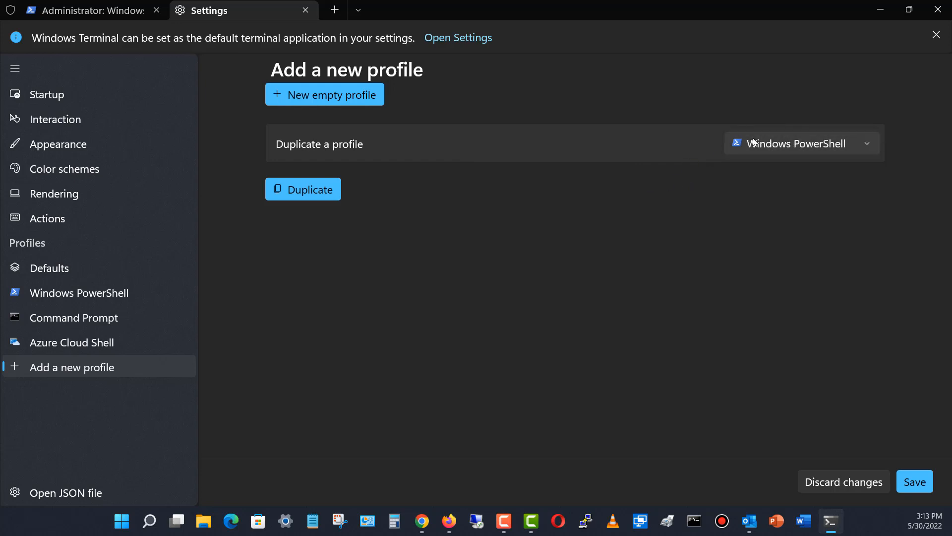
mouse_move(421, 162)
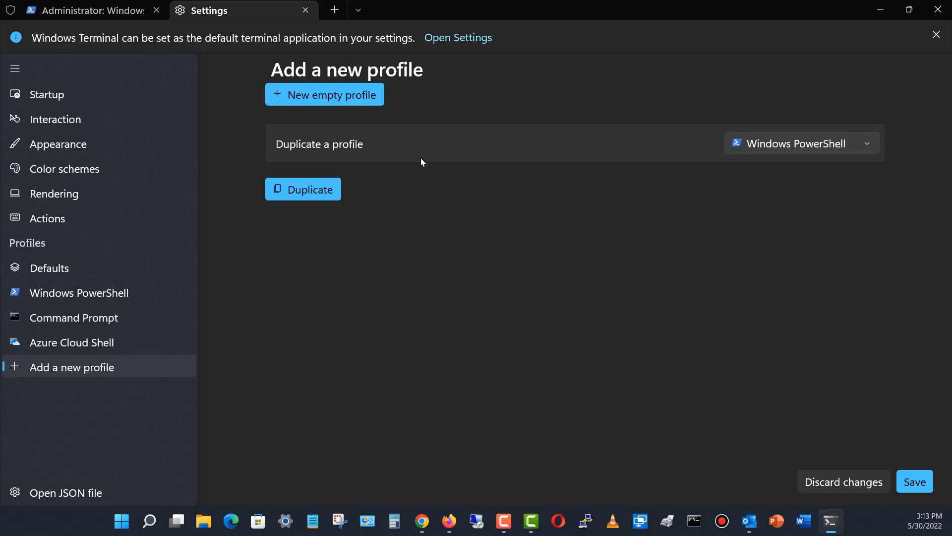
mouse_move(319, 194)
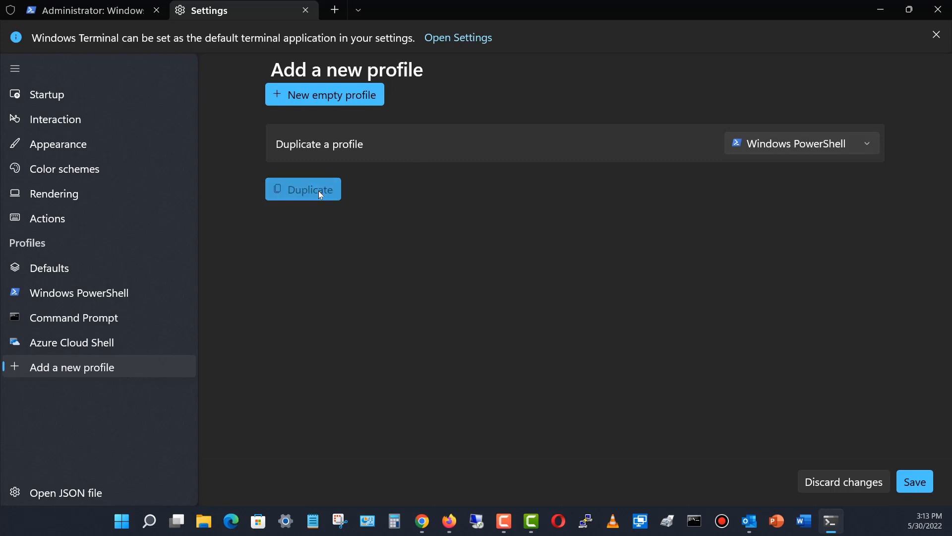
- Duplicate the Windows PowerShell profile and set its colour scheme to Campbell Powershell
left_click(304, 188)
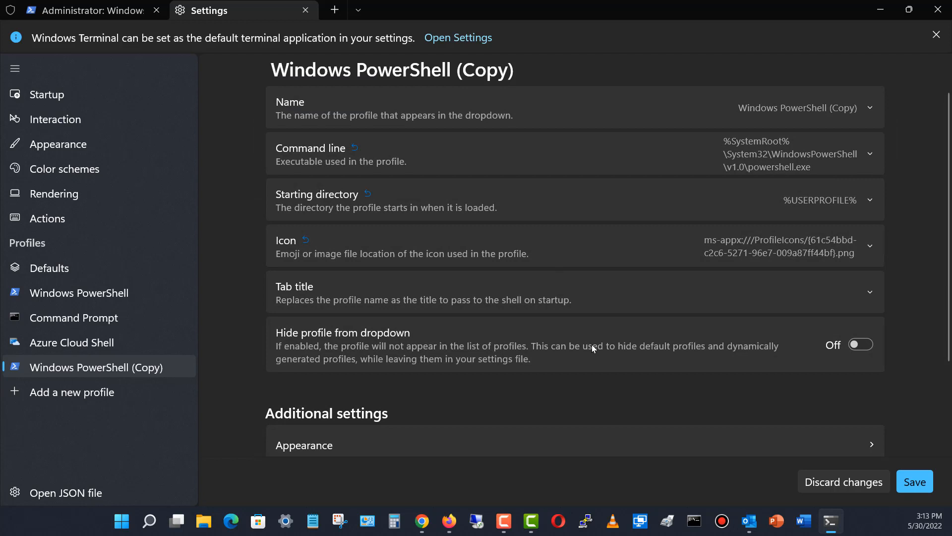
mouse_move(455, 337)
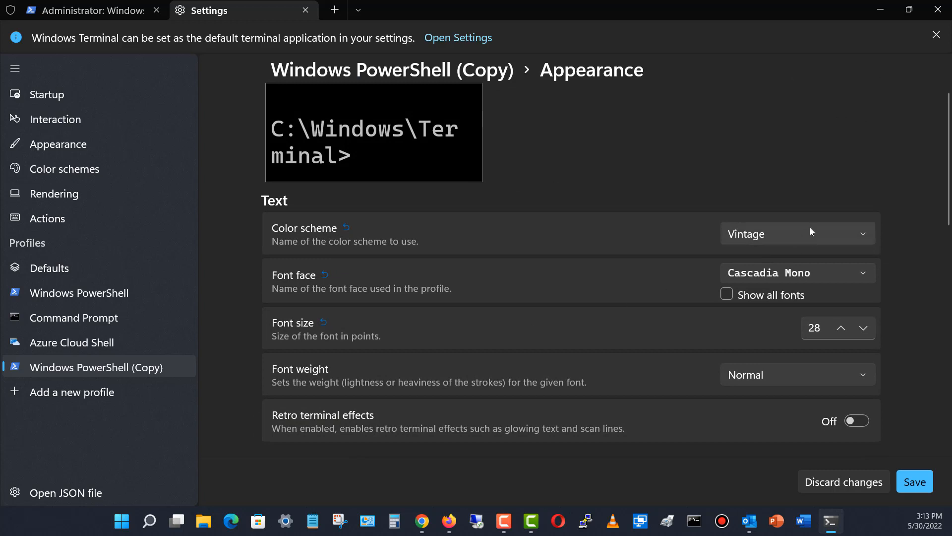
left_click(796, 233)
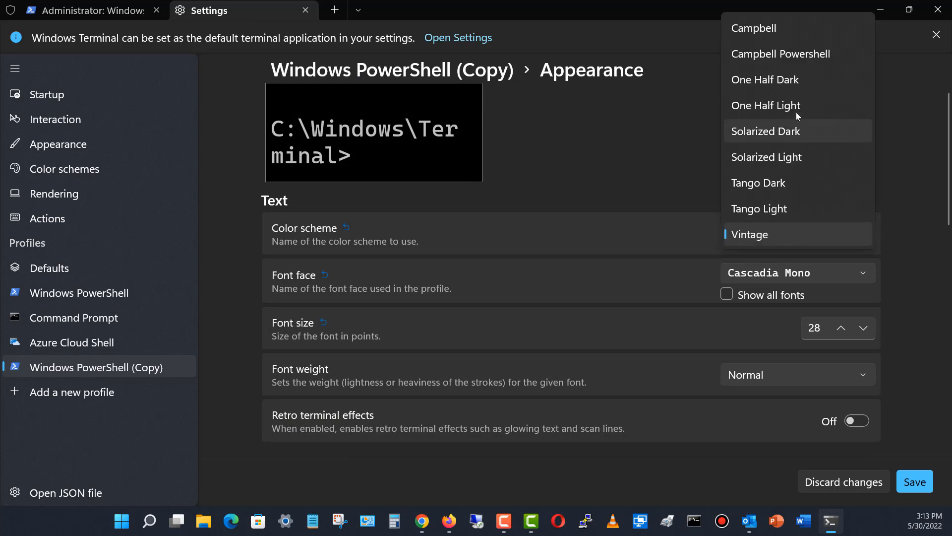
left_click(781, 54)
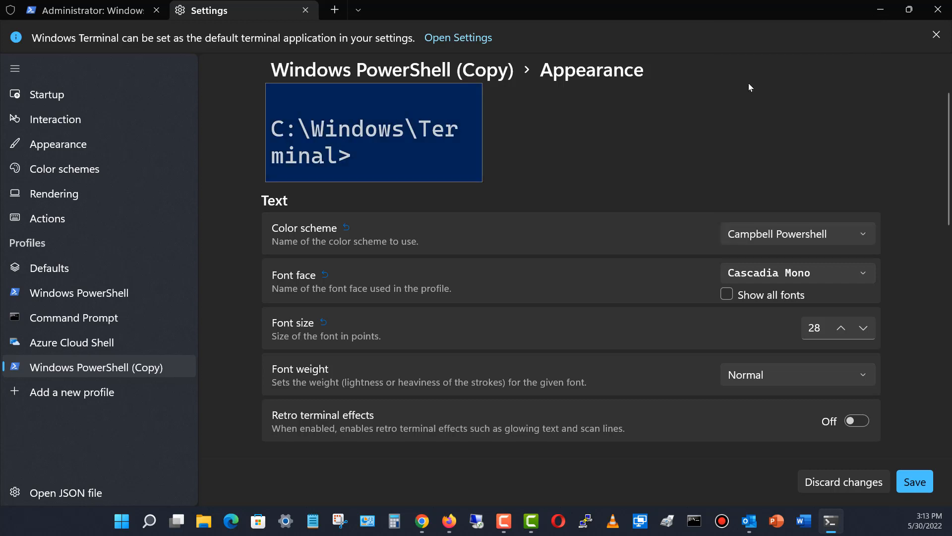
mouse_move(497, 247)
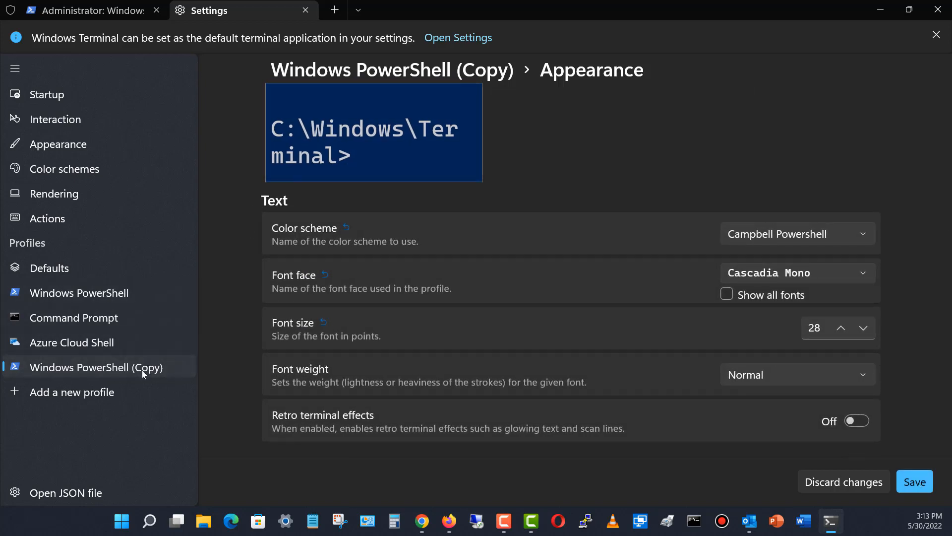
mouse_move(163, 369)
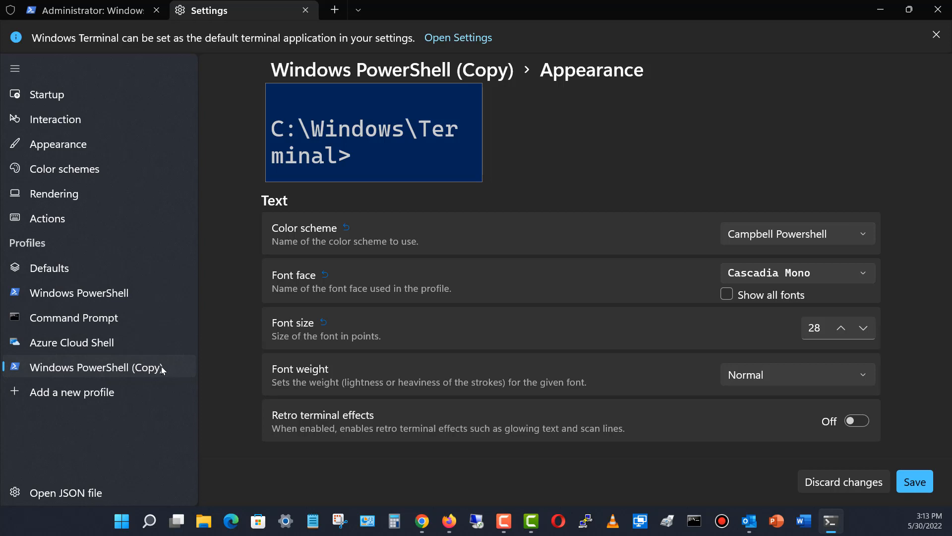
- Return to the Windows PowerShell (Copy) general settings and edit its Name field
left_click(95, 367)
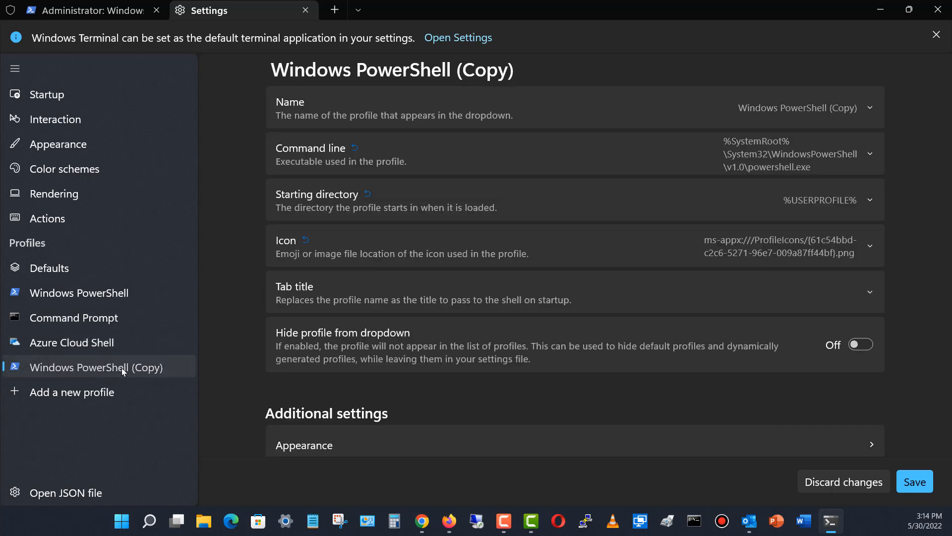
mouse_move(486, 102)
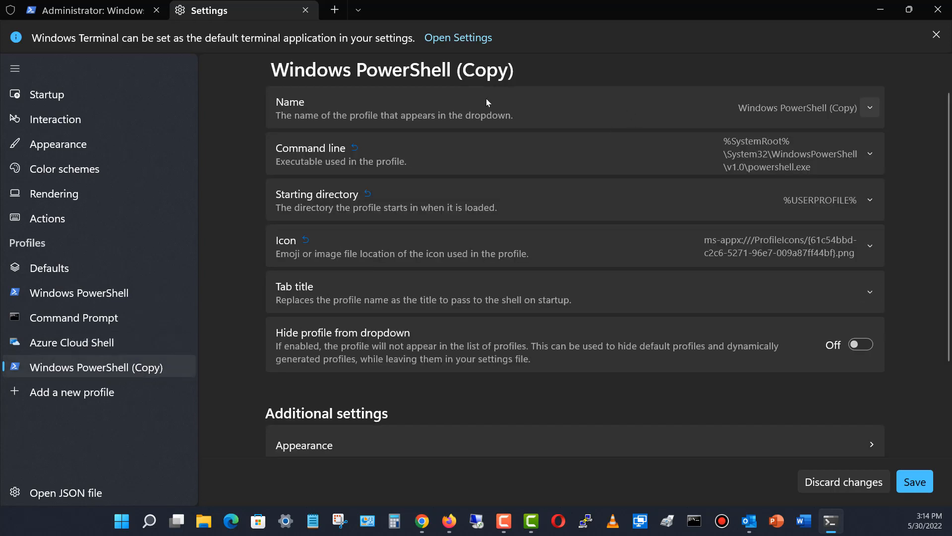
left_click(869, 107)
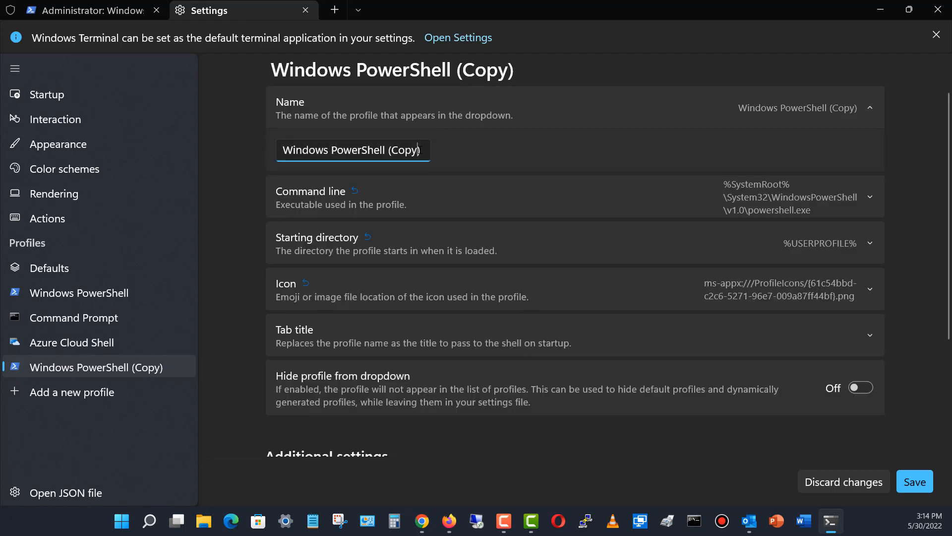
key("Backspace")
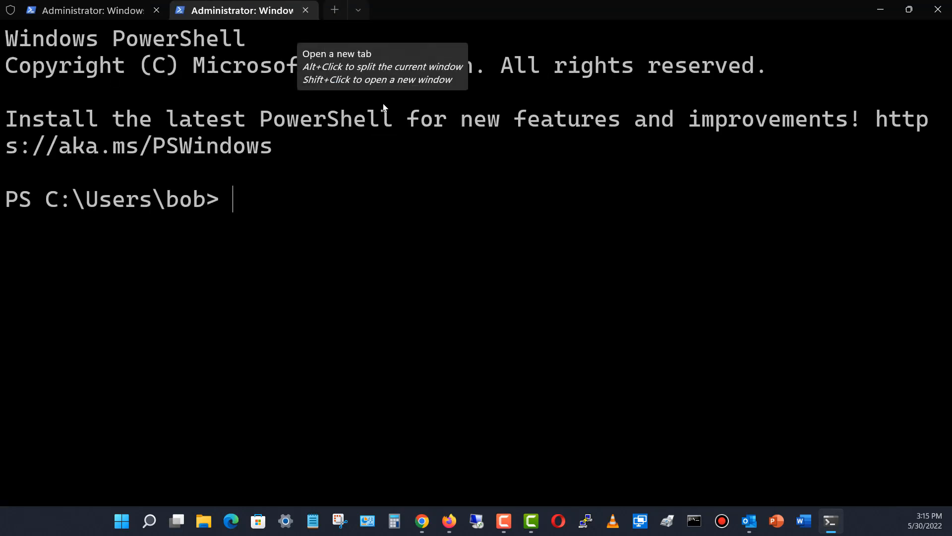
- Open a new blue-background tab with the copied profile and close the older black tab
left_click(333, 10)
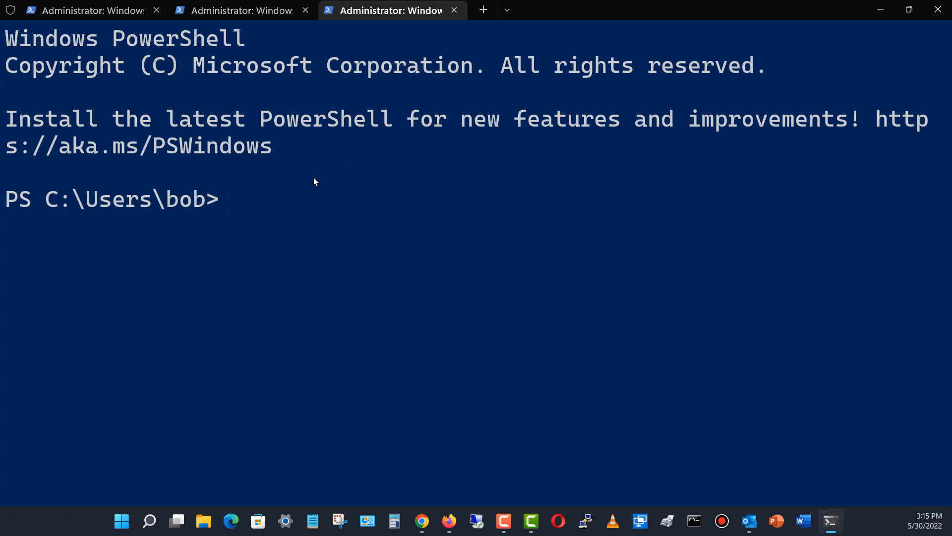
mouse_move(220, 199)
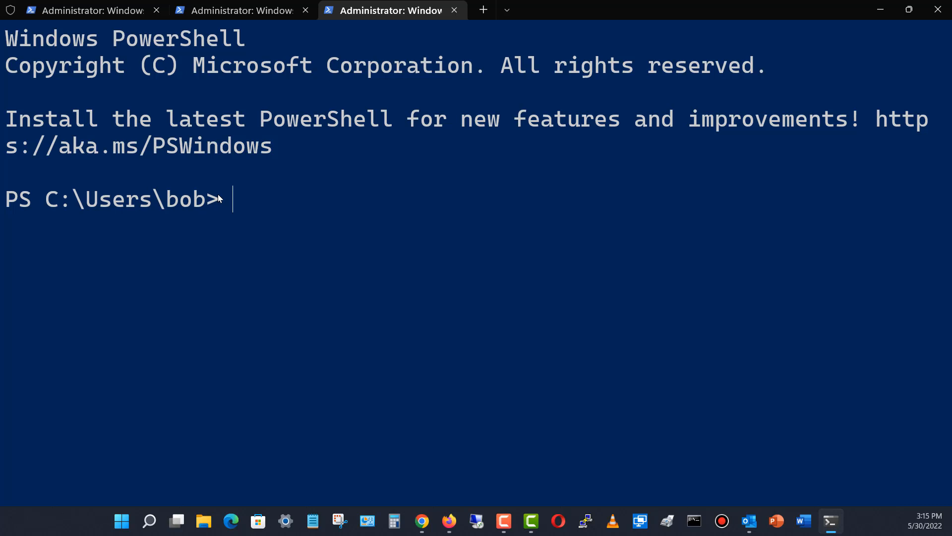
mouse_move(322, 150)
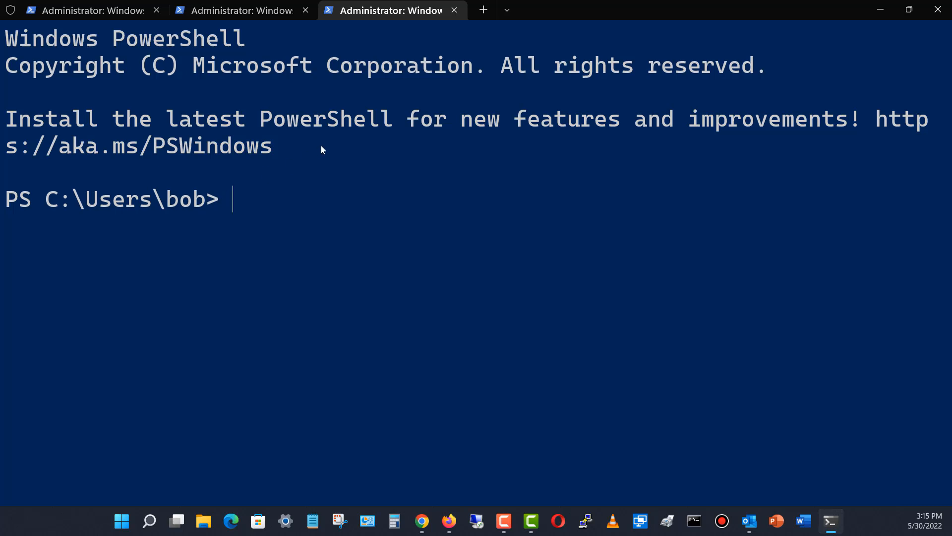
mouse_move(359, 167)
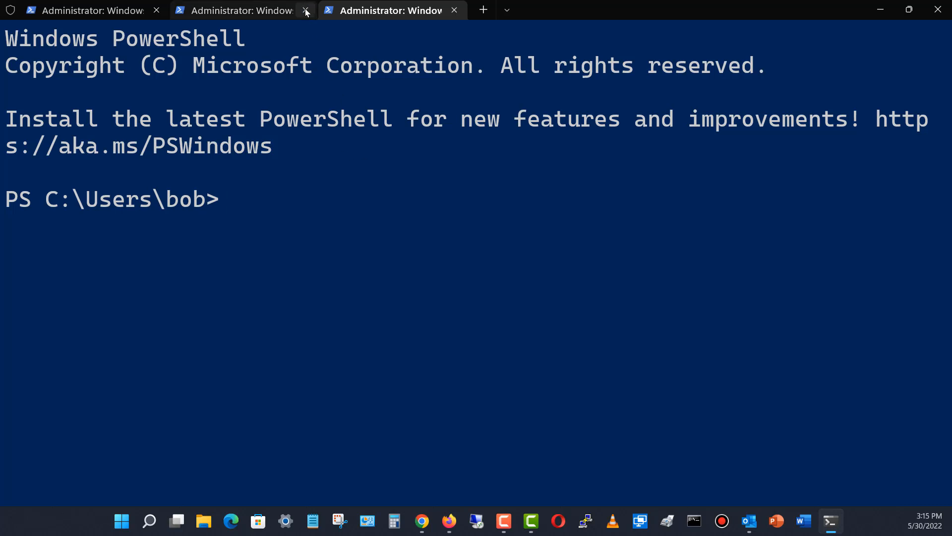
left_click(306, 11)
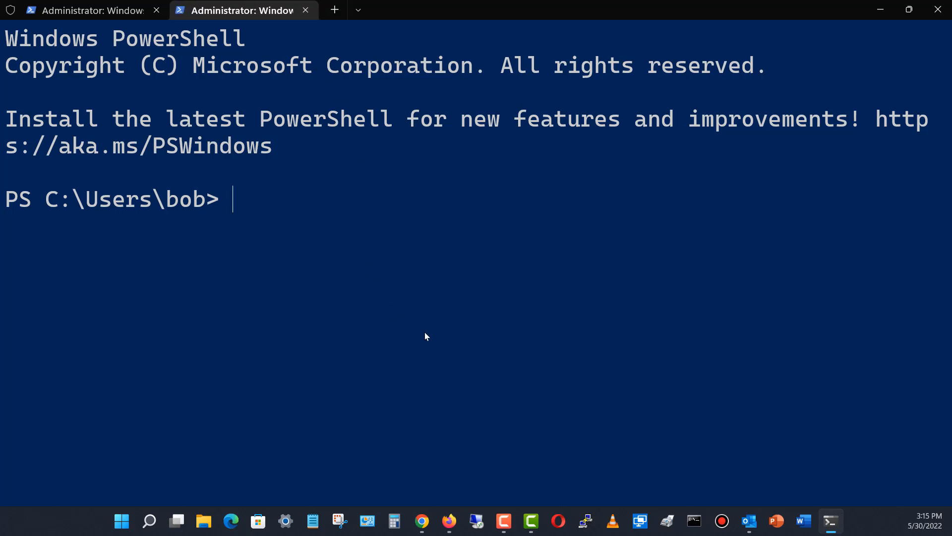